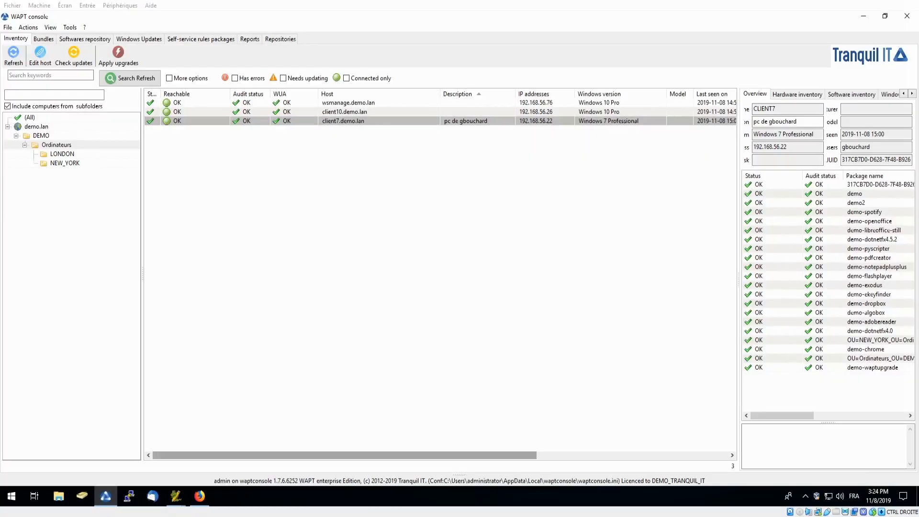
mouse_move(305, 268)
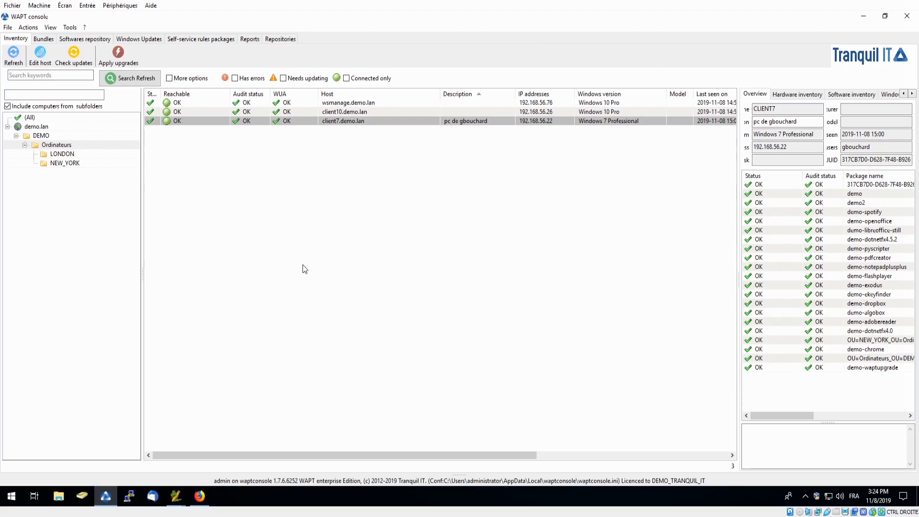
mouse_move(301, 256)
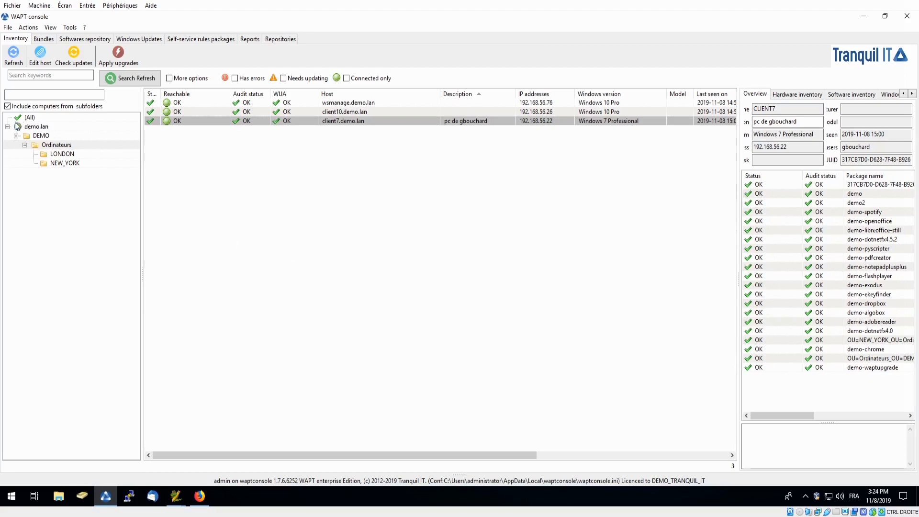
mouse_move(67, 130)
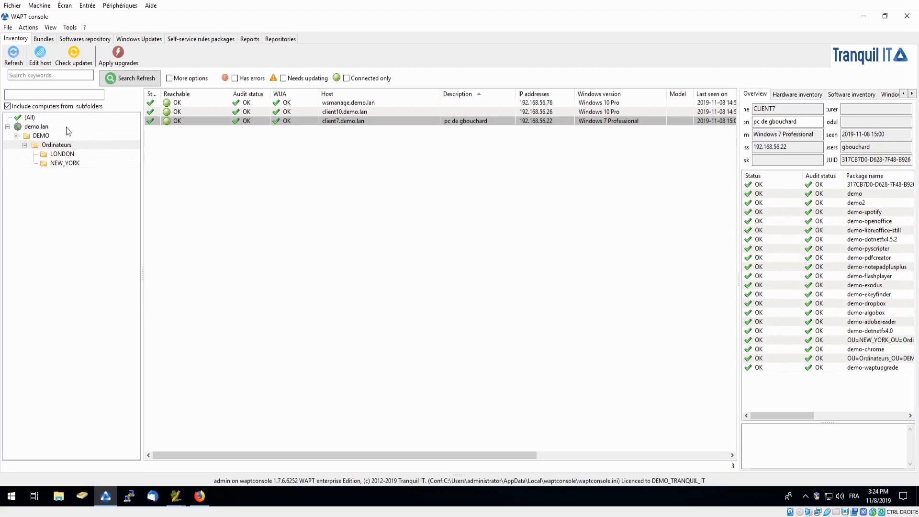
mouse_move(43, 125)
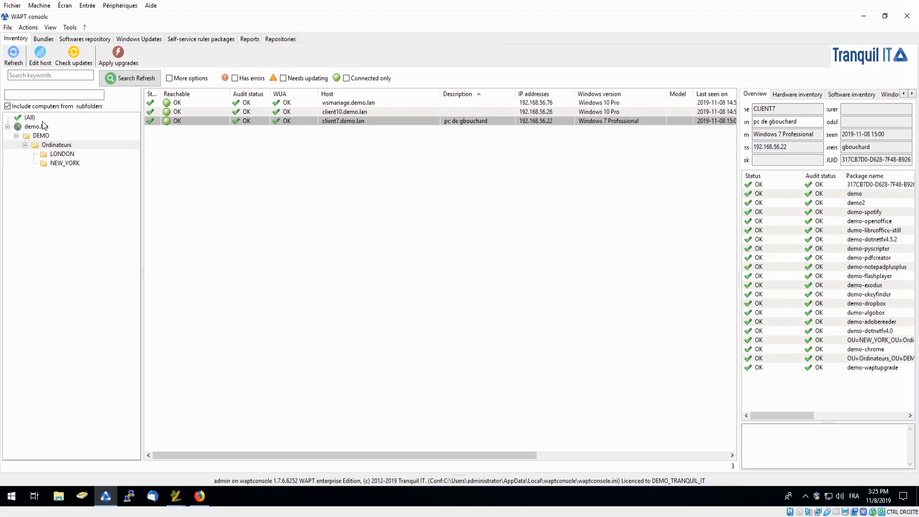
mouse_move(340, 135)
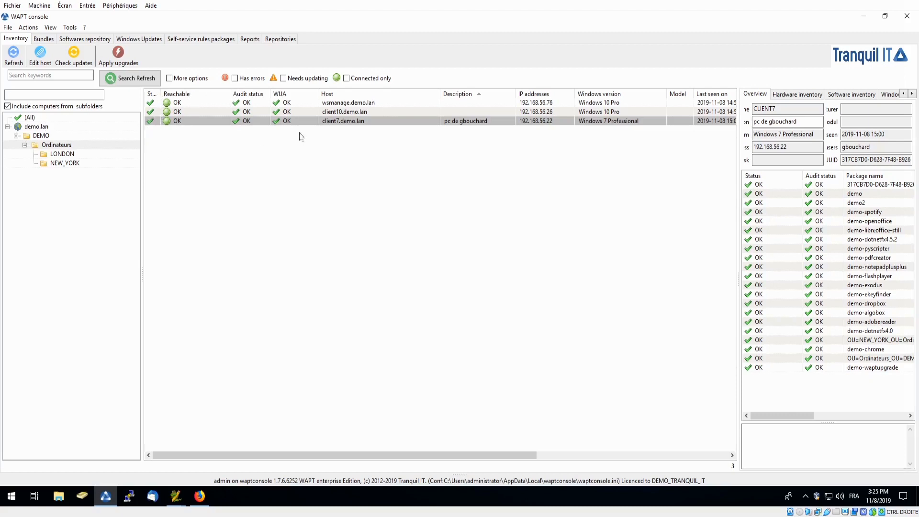
mouse_move(391, 99)
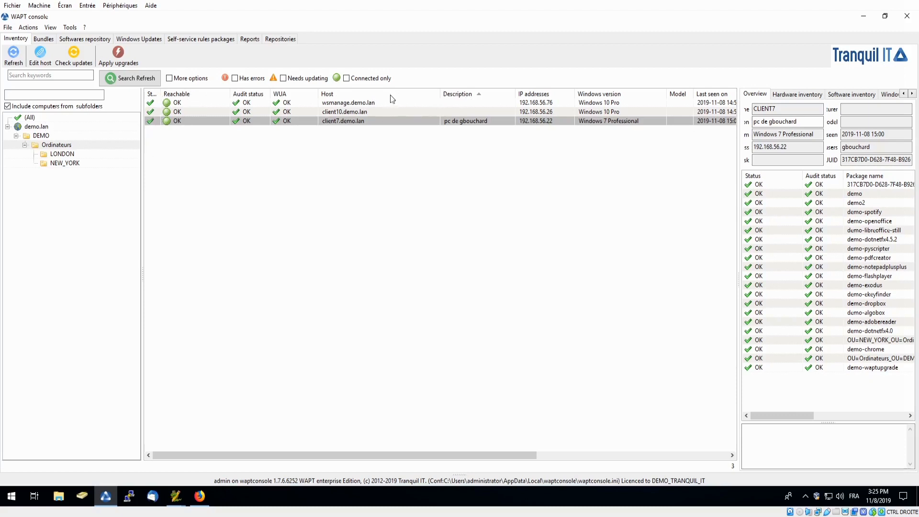
Enable 'More options' to reveal the advanced search scope, group and site filters.
right_click(391, 97)
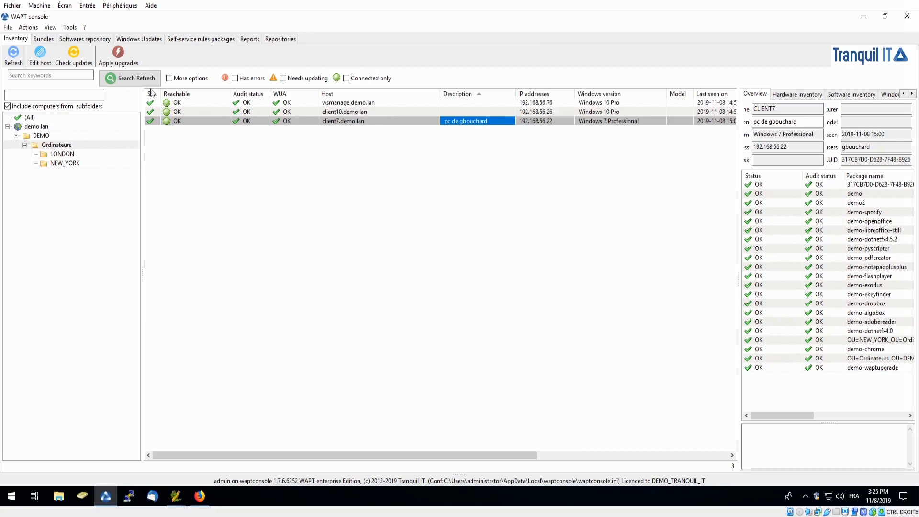
left_click(168, 78)
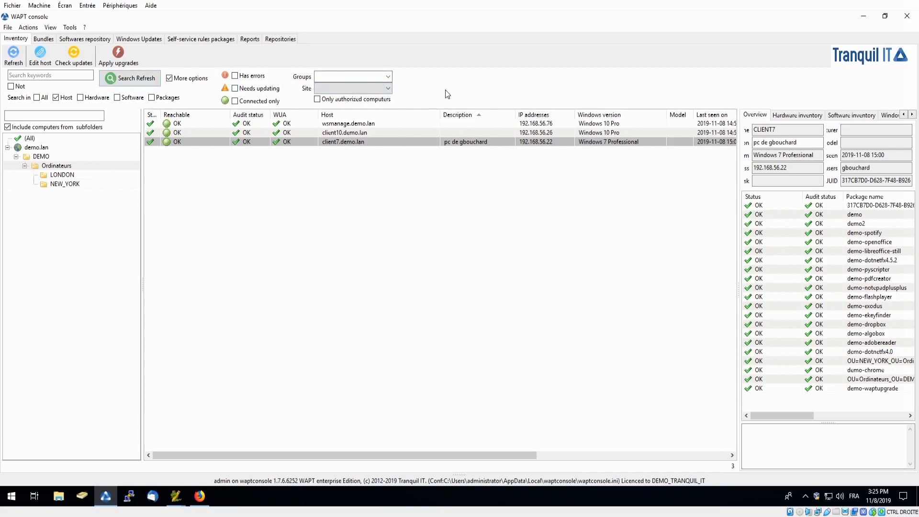
mouse_move(424, 228)
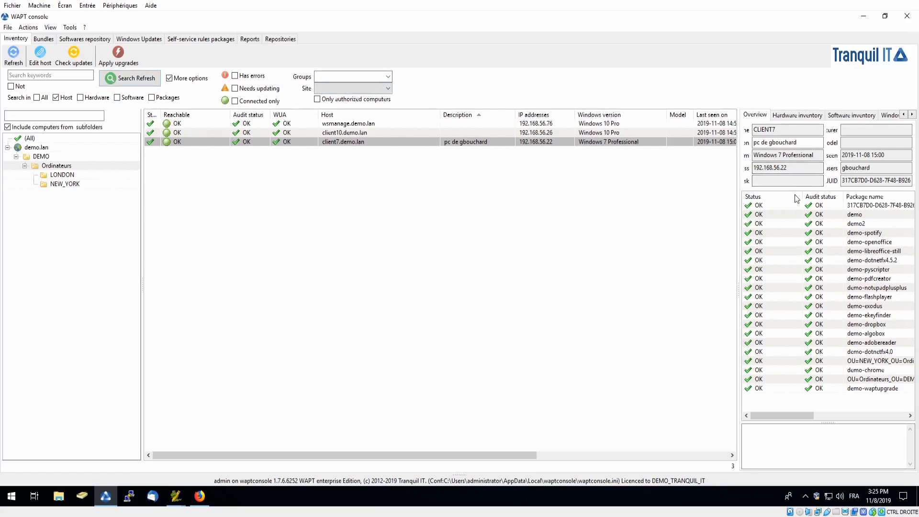
mouse_move(615, 163)
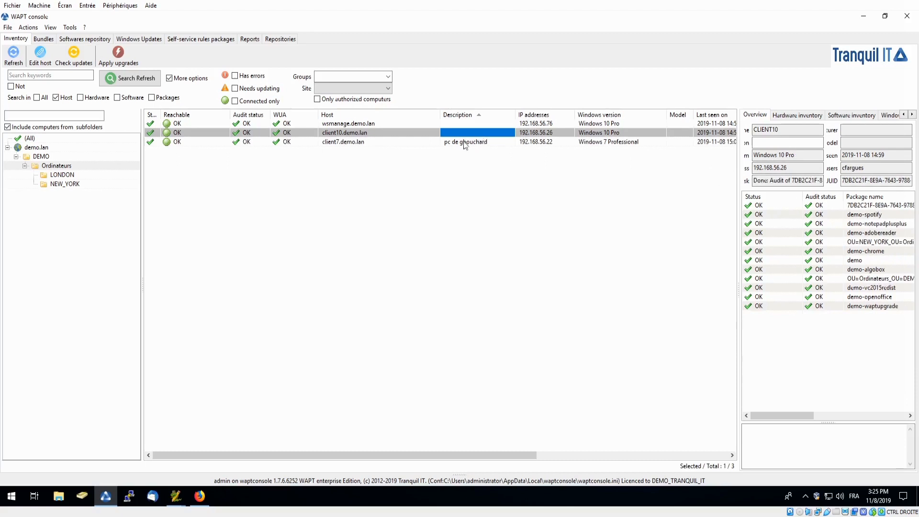
Select client7 in the host grid to show its package details.
left_click(381, 141)
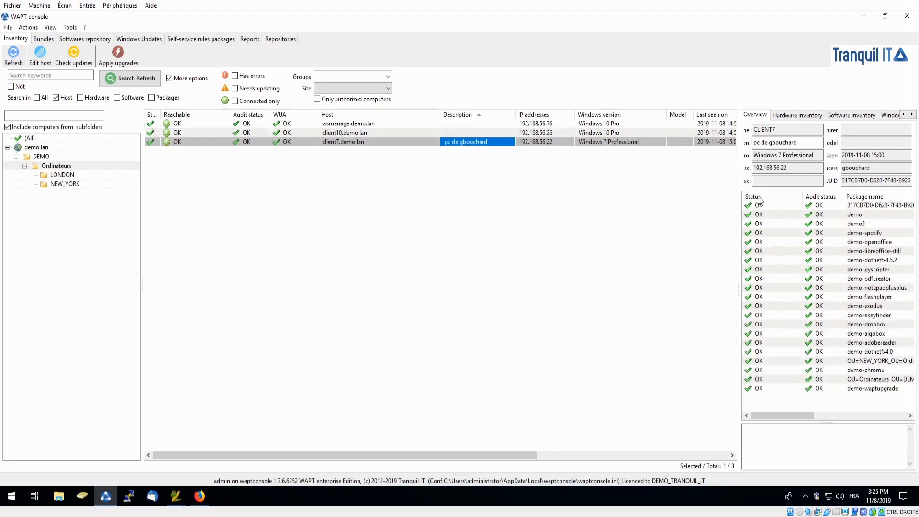
mouse_move(879, 201)
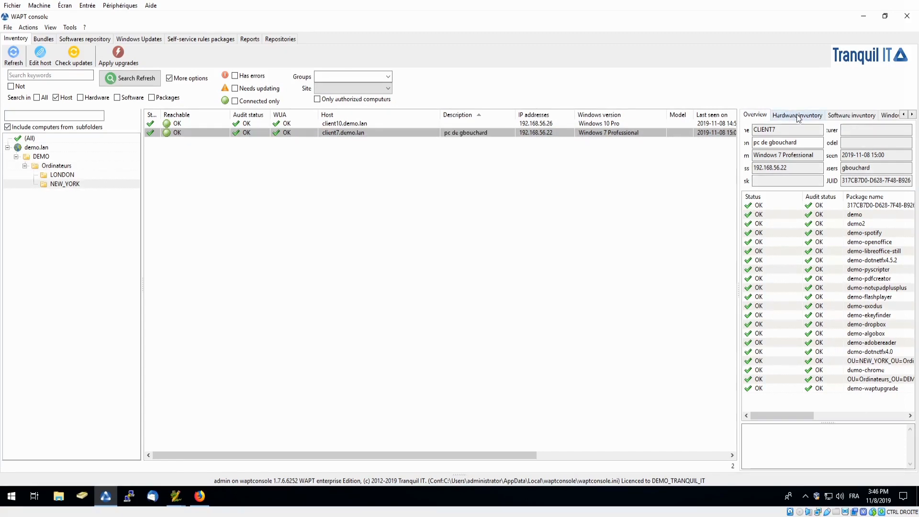
Browse client7's hardware inventory filtered by 'viv', then its Windows updates and Tasks queue.
left_click(797, 115)
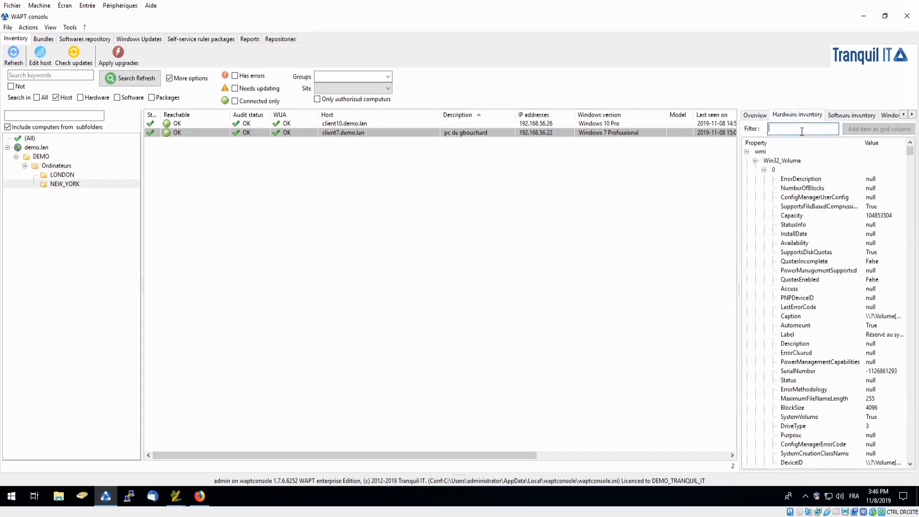
type("viv")
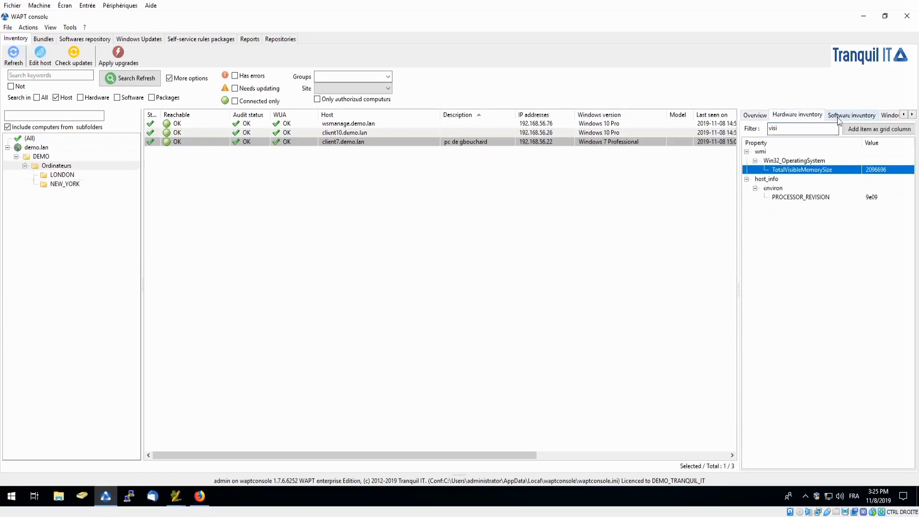
left_click(817, 115)
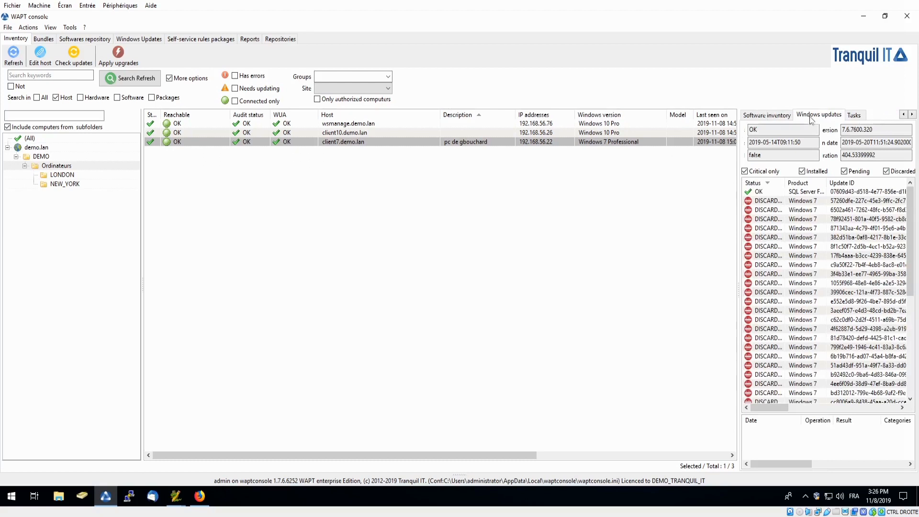
left_click(852, 114)
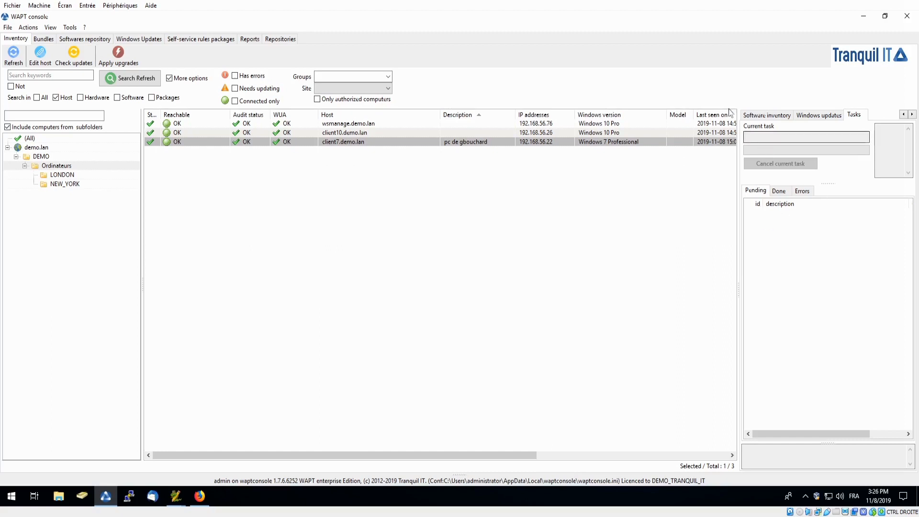
mouse_move(614, 95)
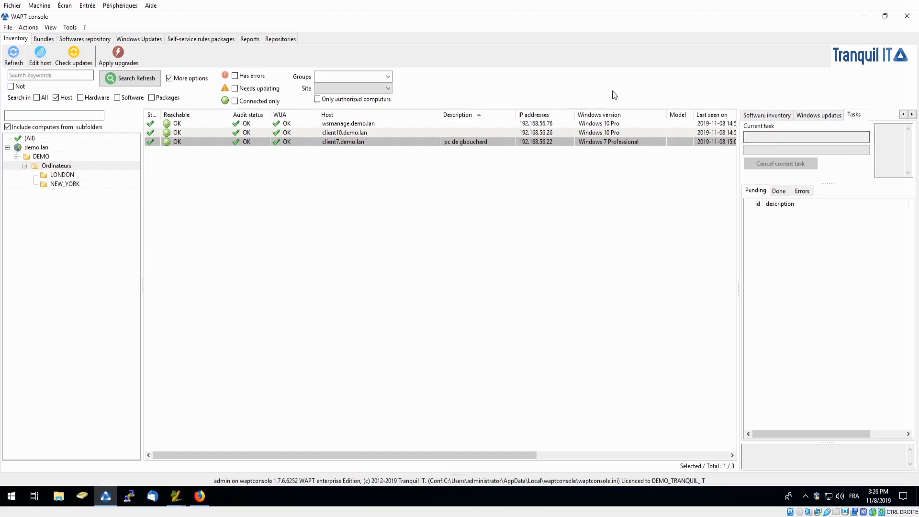
mouse_move(565, 127)
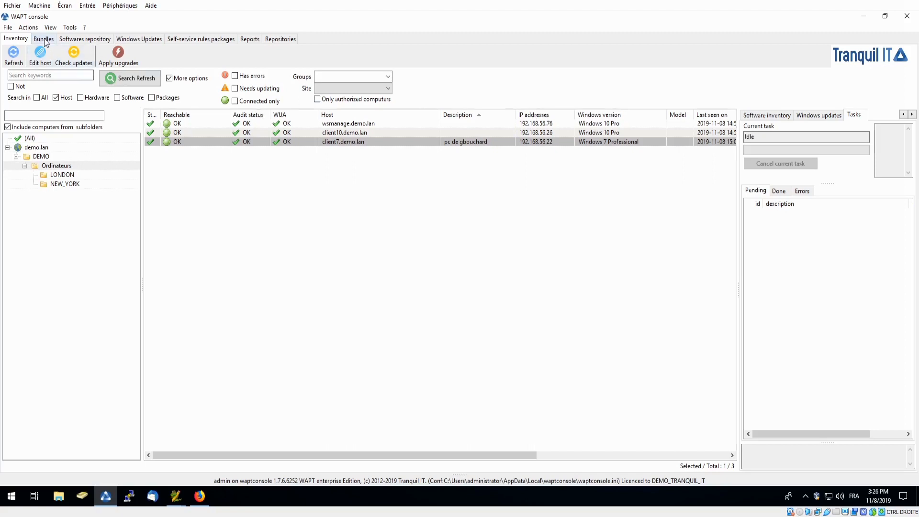
Start a new package bundle from the Bundles list.
left_click(43, 38)
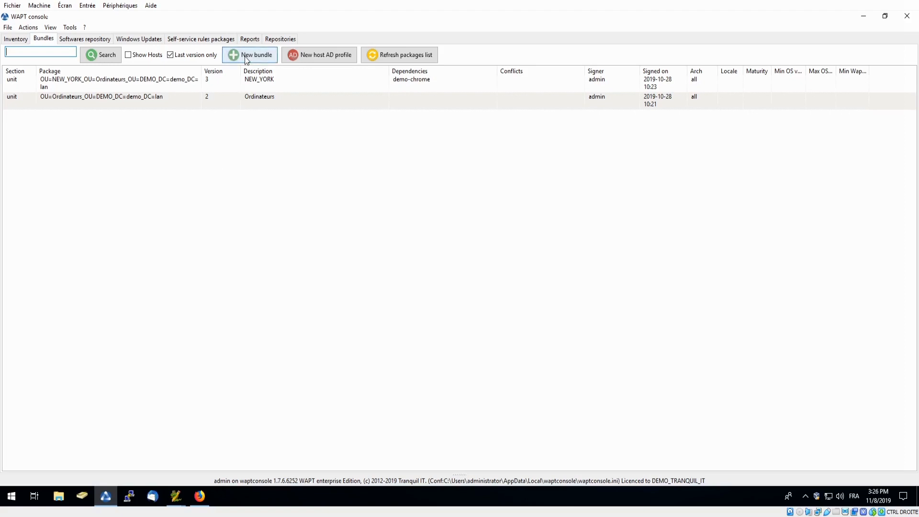
left_click(251, 54)
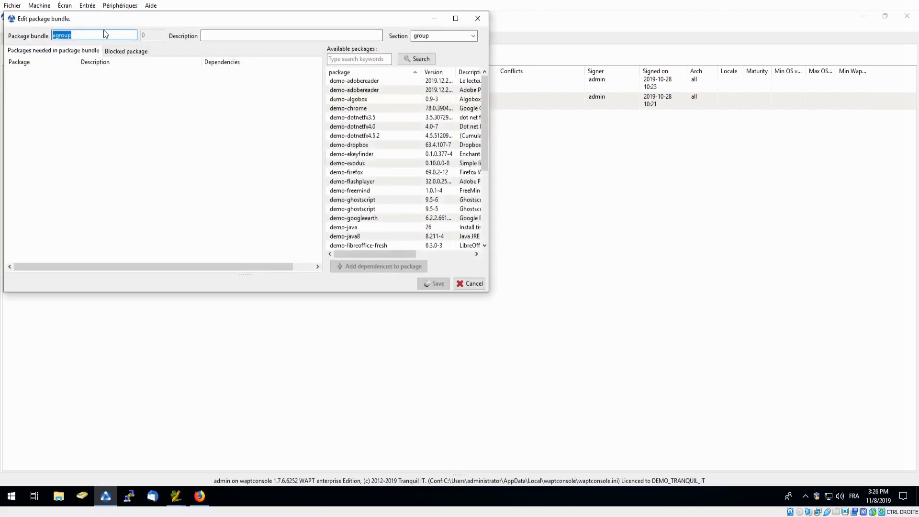
Save a group bundle named 'communication' with demo-chrome, demo-firefox and demo-spotify.
type("communication")
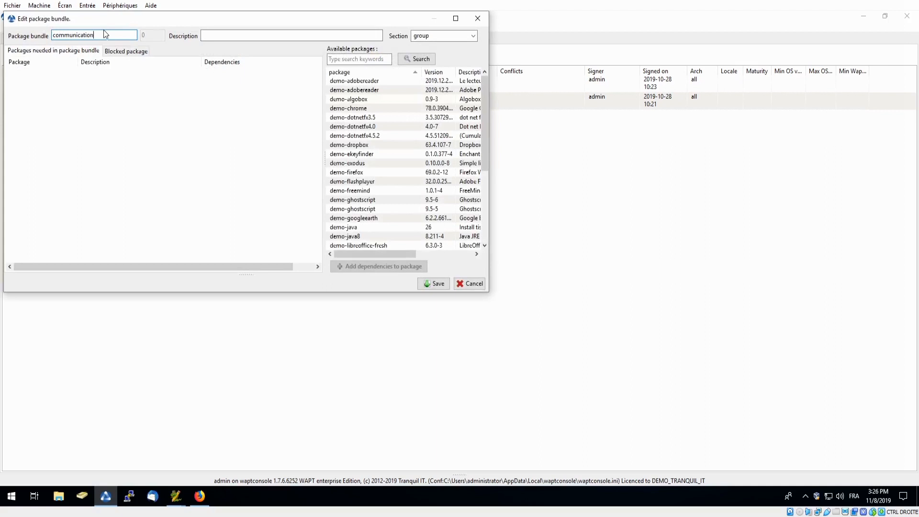
double_click(348, 109)
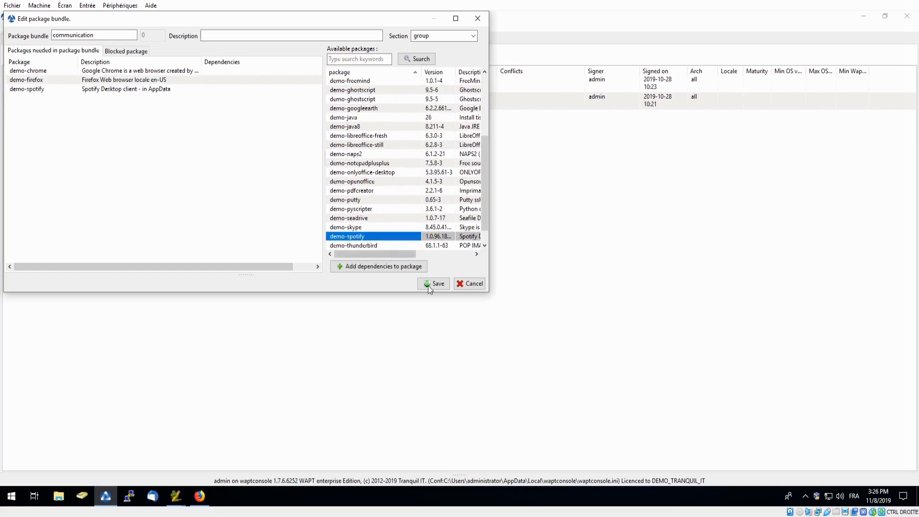
left_click(433, 283)
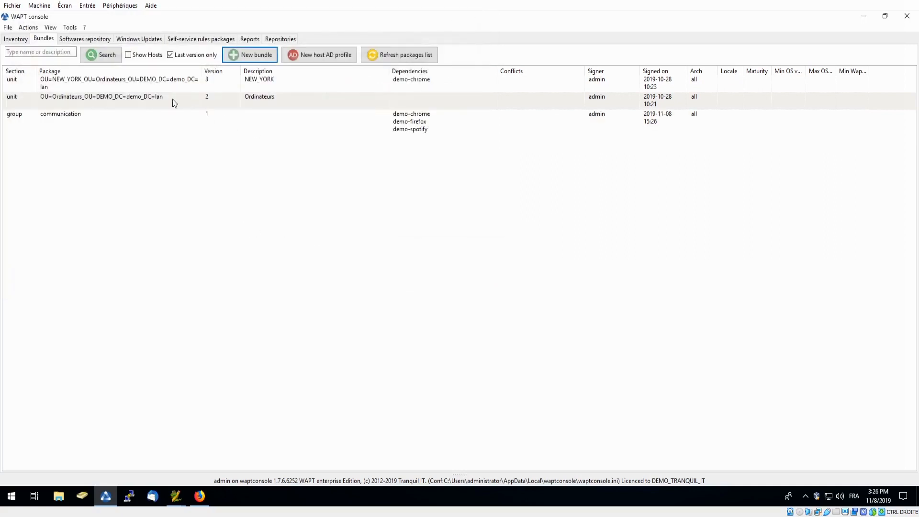
Review the communication group bundle and the NEW_YORK OU bundle at version 5.
left_click(60, 114)
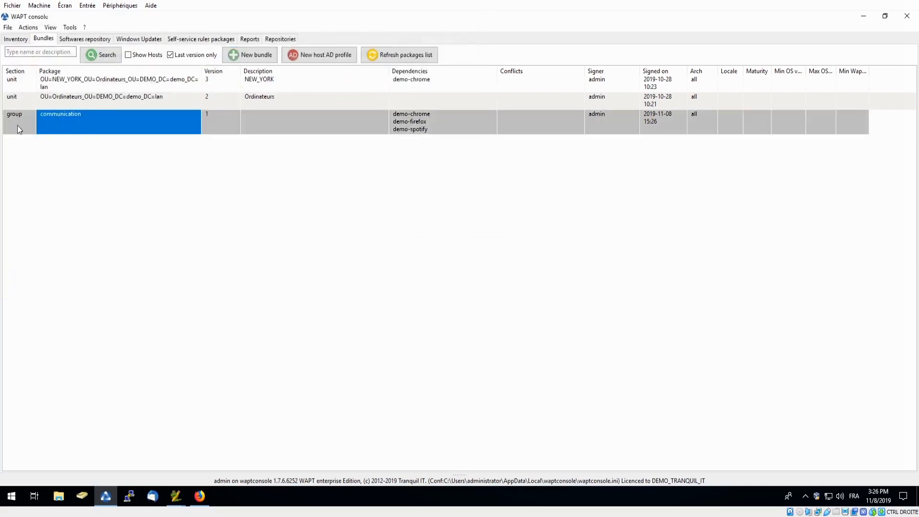
mouse_move(83, 122)
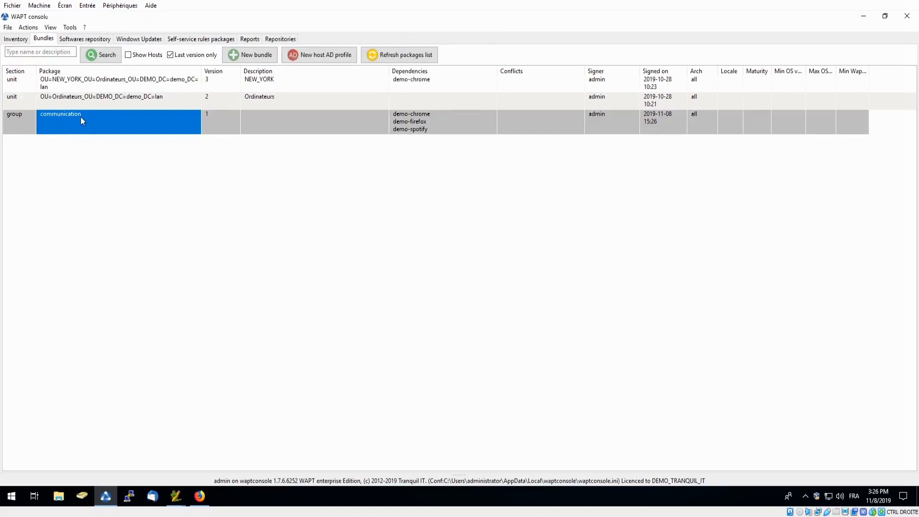
mouse_move(427, 137)
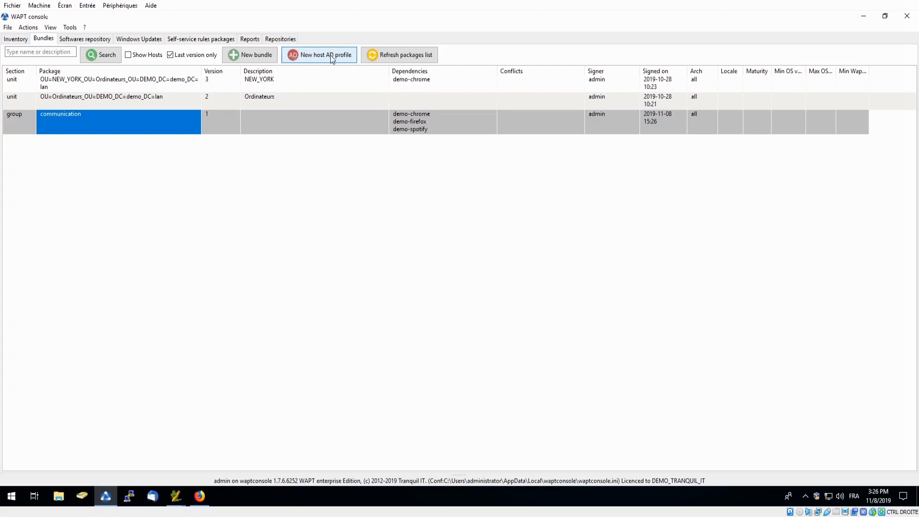
mouse_move(270, 70)
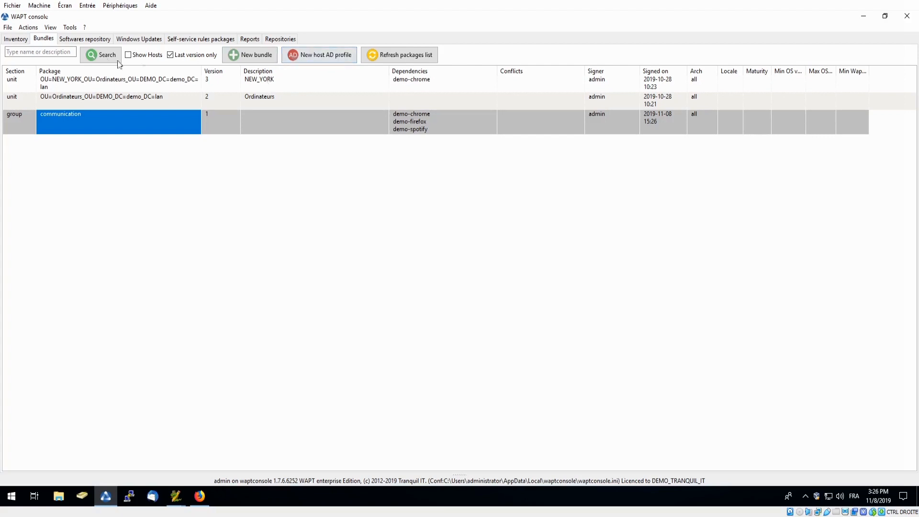
left_click(16, 38)
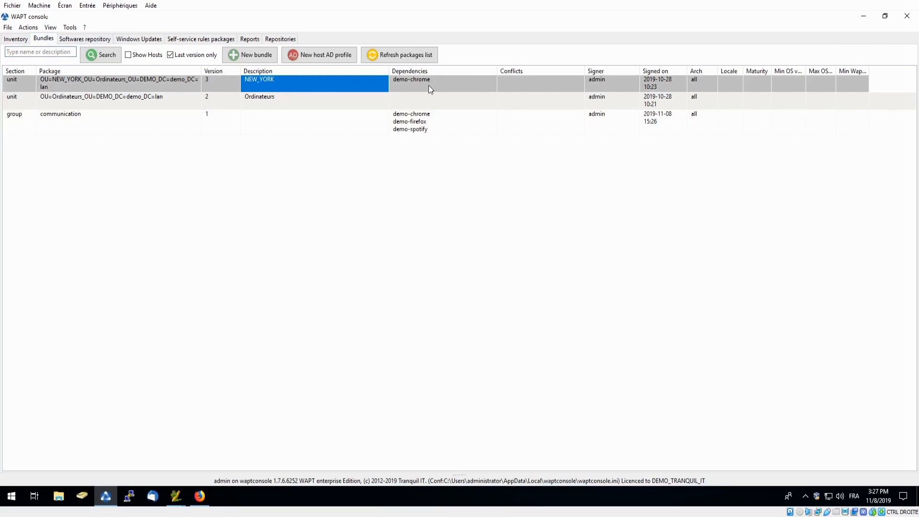
left_click(59, 107)
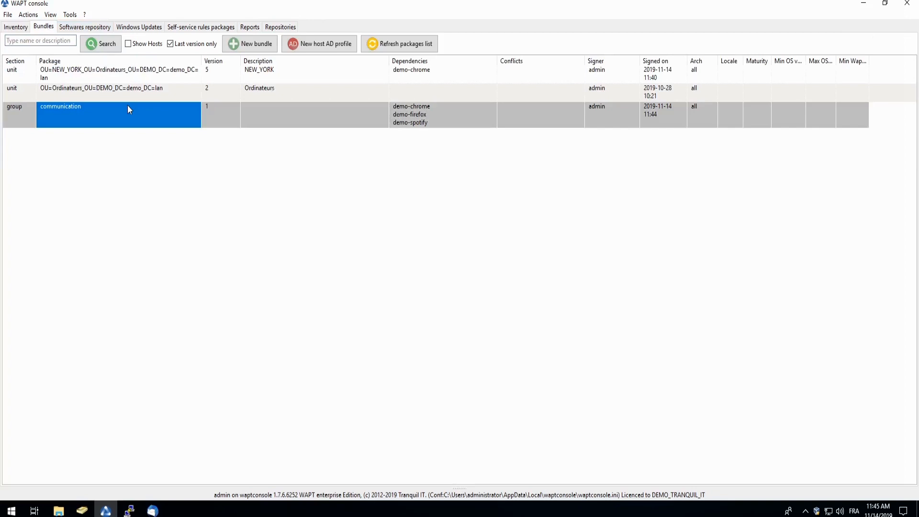
mouse_move(89, 123)
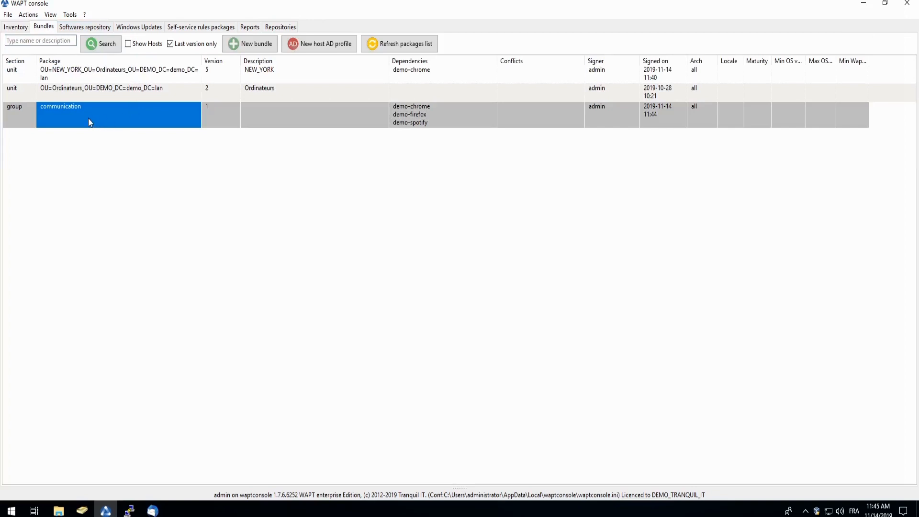
mouse_move(88, 124)
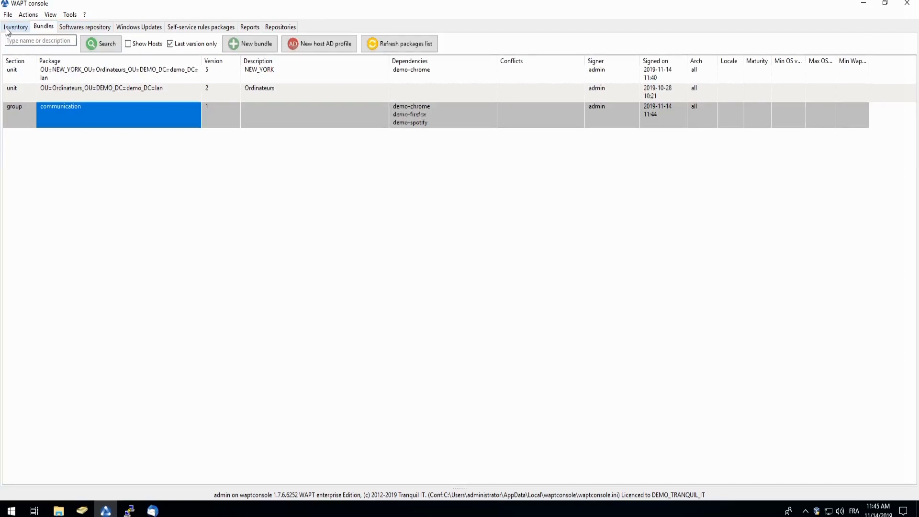
Edit the NEW_YORK OU's package bundle from the Inventory tree, listing demo-chrome and communication.
left_click(16, 26)
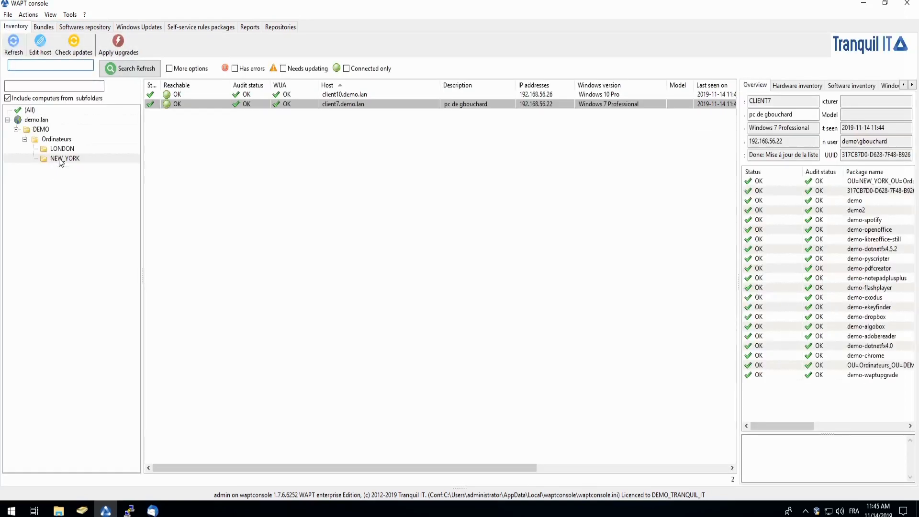
right_click(64, 157)
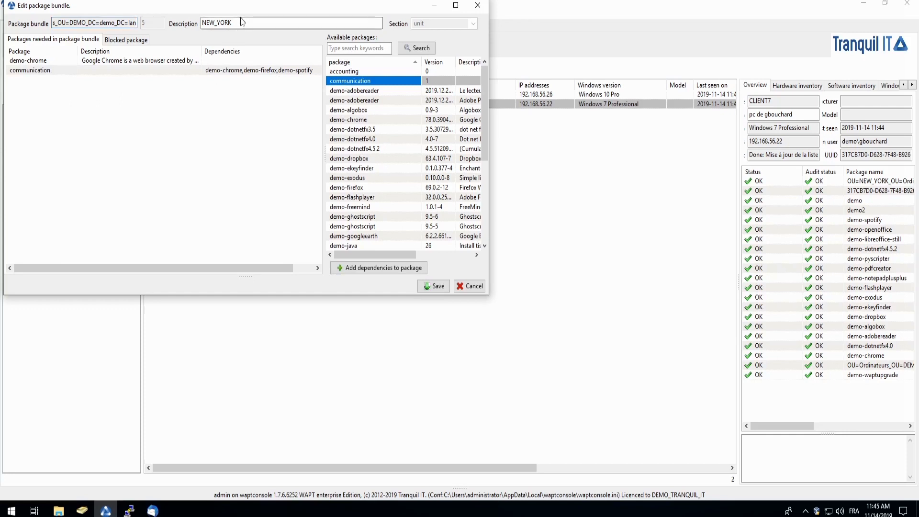
double_click(218, 22)
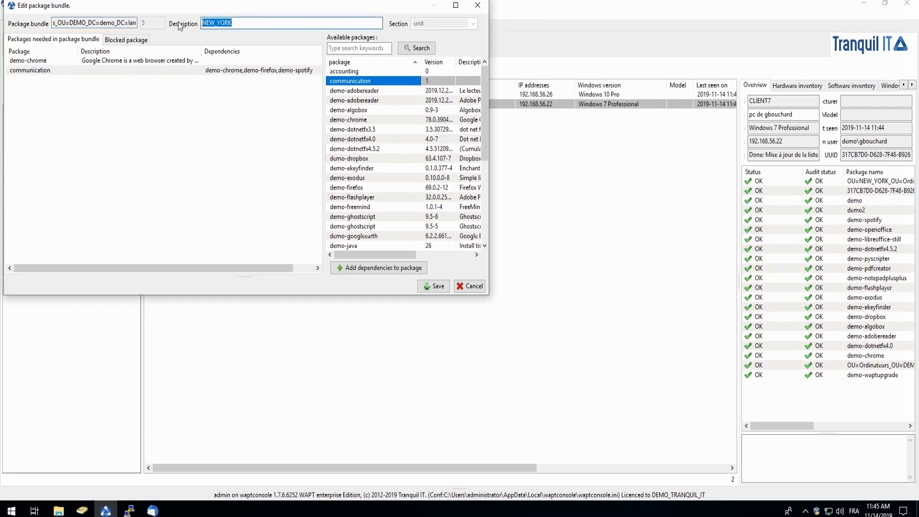
mouse_move(320, 289)
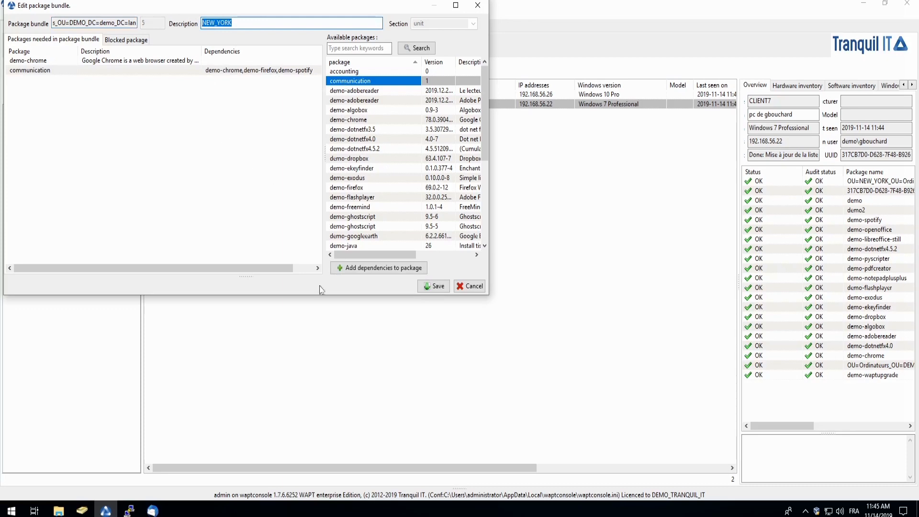
Cancel the bundle editor, review the software repository, and dismiss the Import from internet window.
left_click(469, 285)
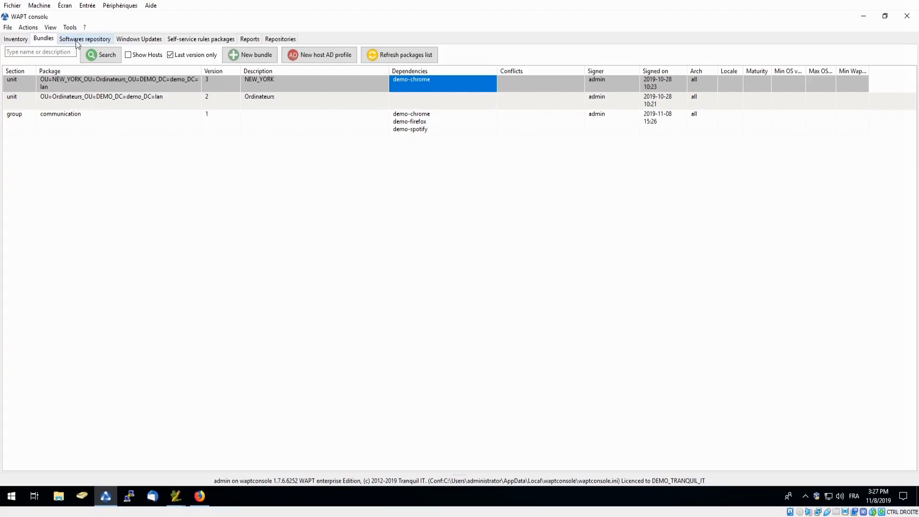
left_click(84, 38)
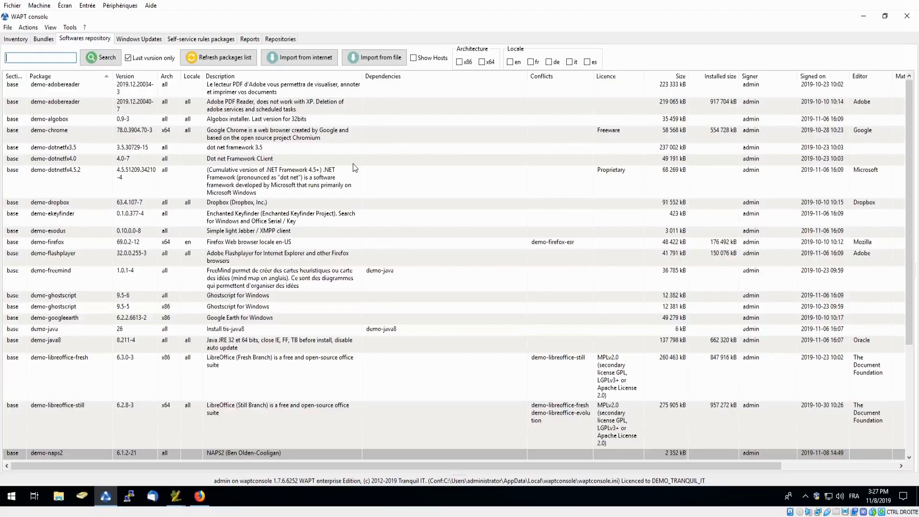
scroll("down", 3)
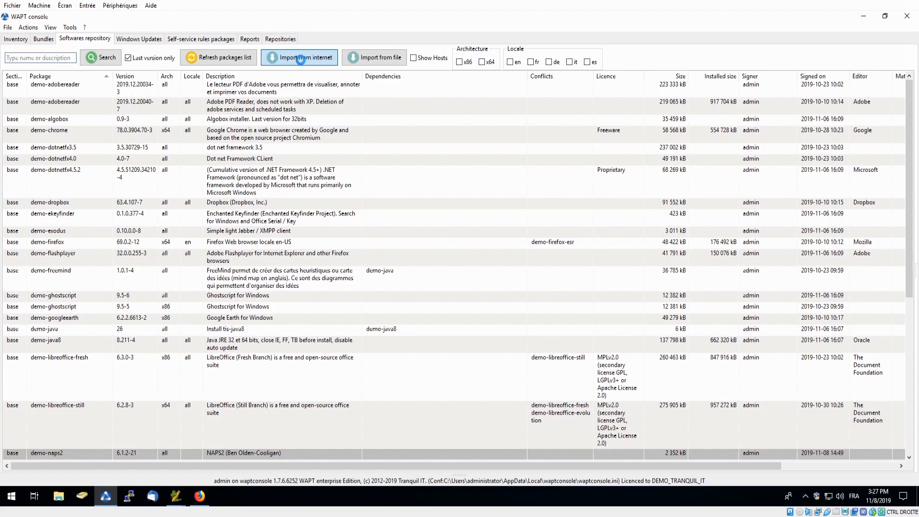
left_click(300, 57)
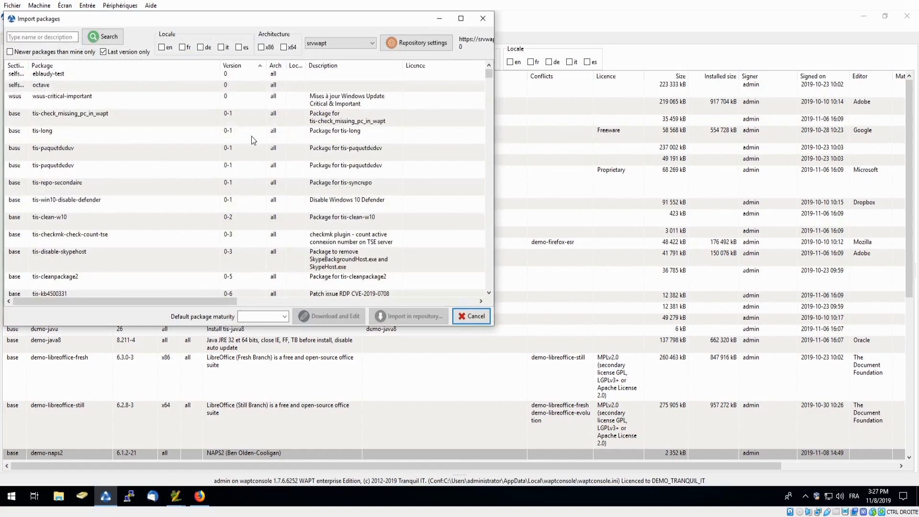
left_click(470, 316)
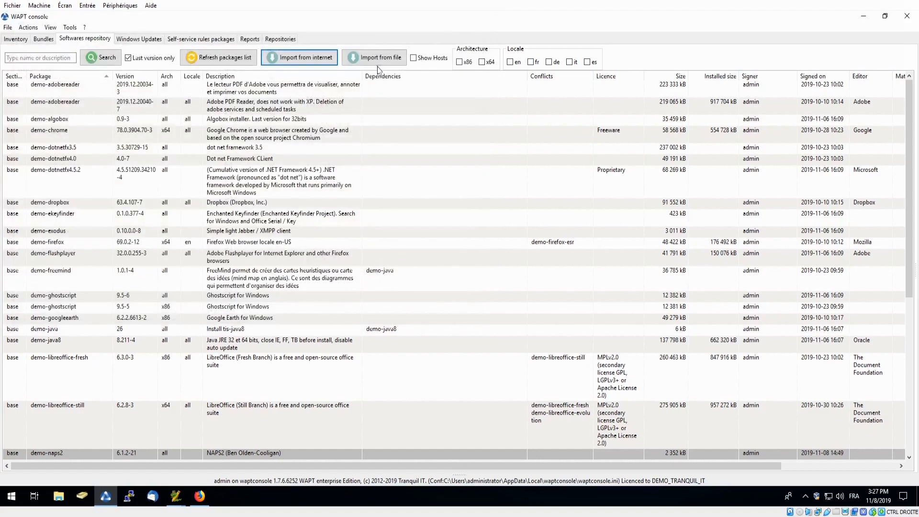
mouse_move(69, 26)
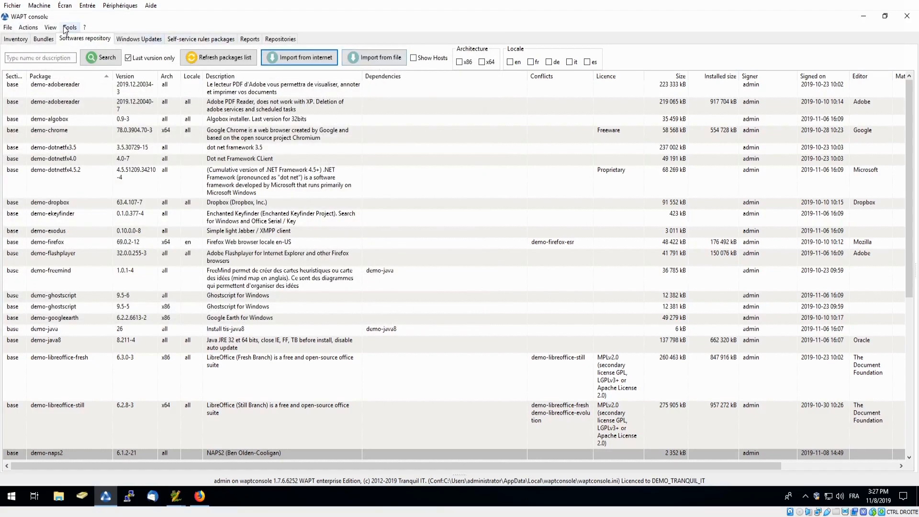
left_click(69, 26)
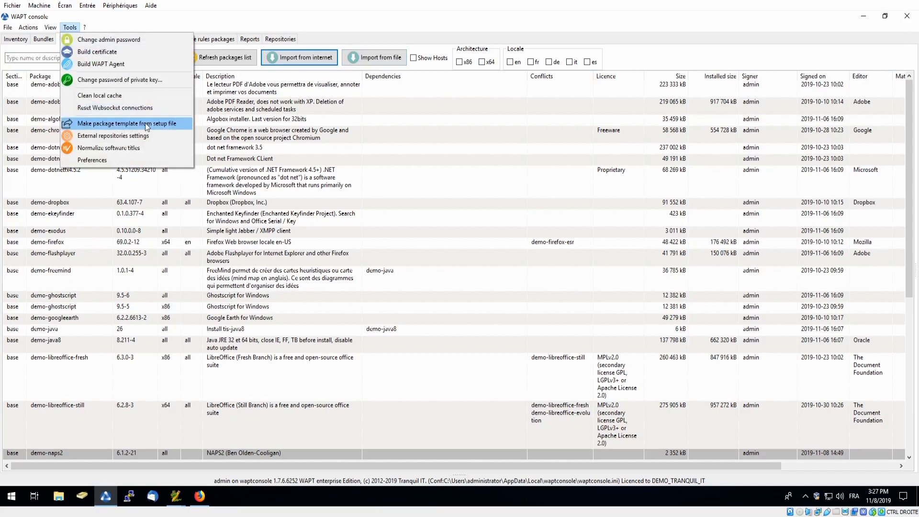
mouse_move(260, 28)
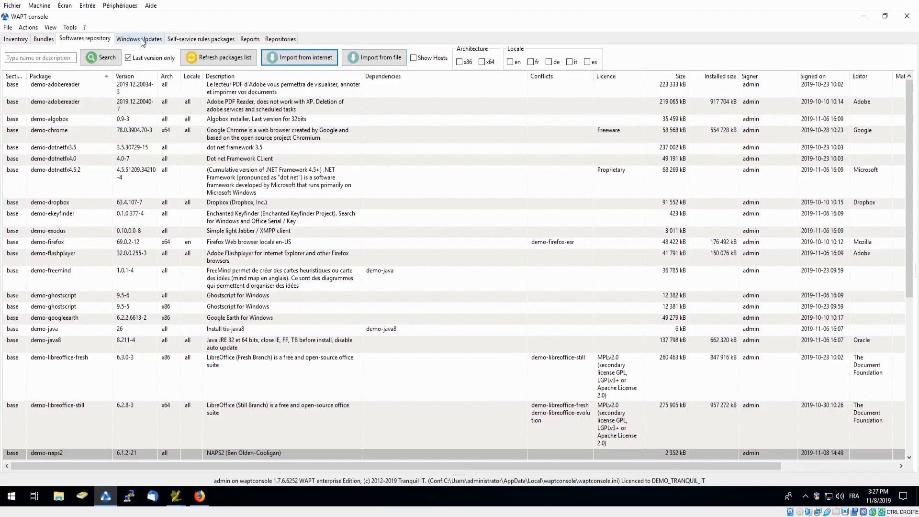
Show the Windows Updates KB list, closing the updates group editor without saving.
left_click(137, 38)
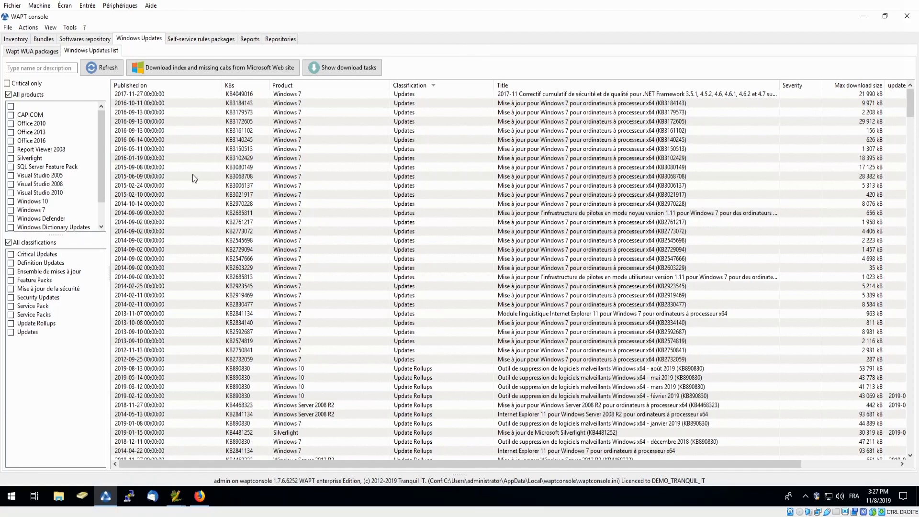
mouse_move(201, 179)
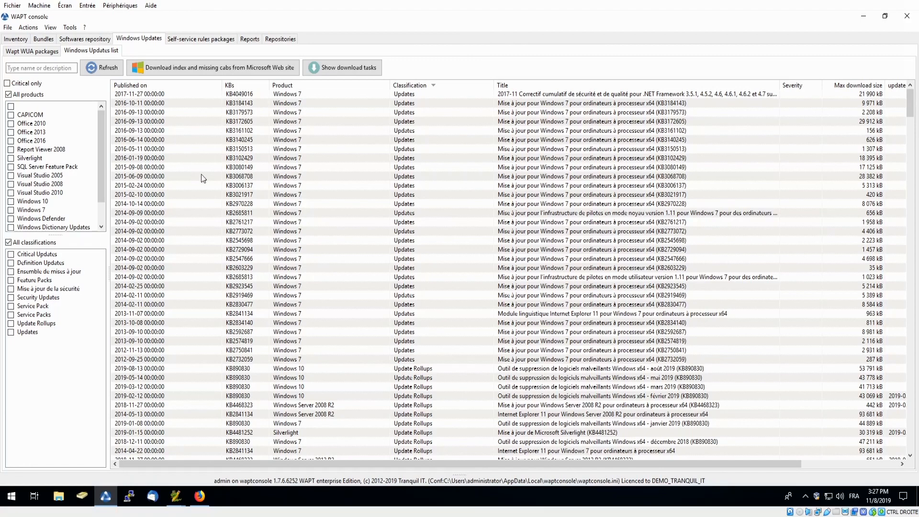
mouse_move(254, 208)
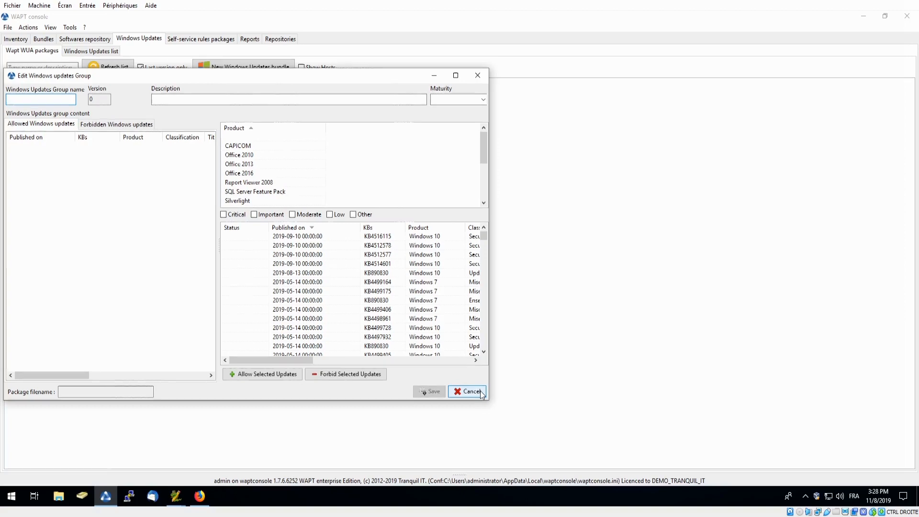
left_click(471, 390)
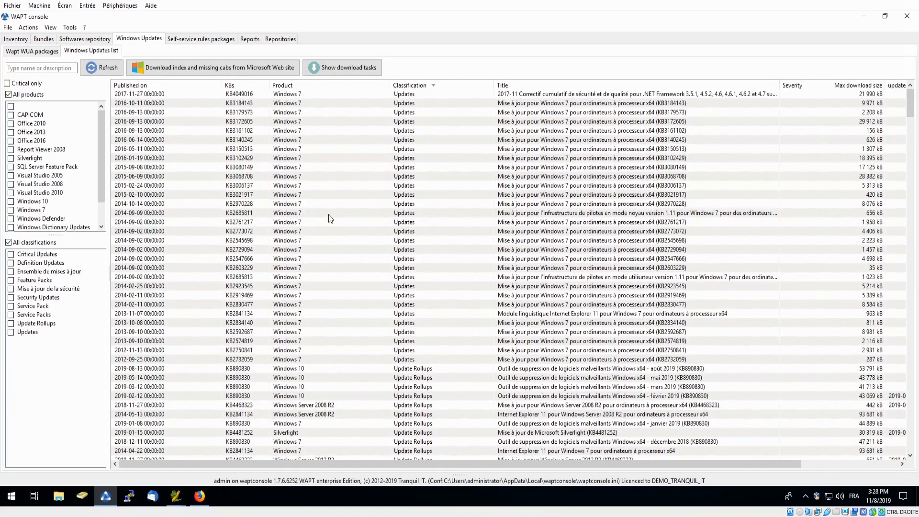
mouse_move(249, 122)
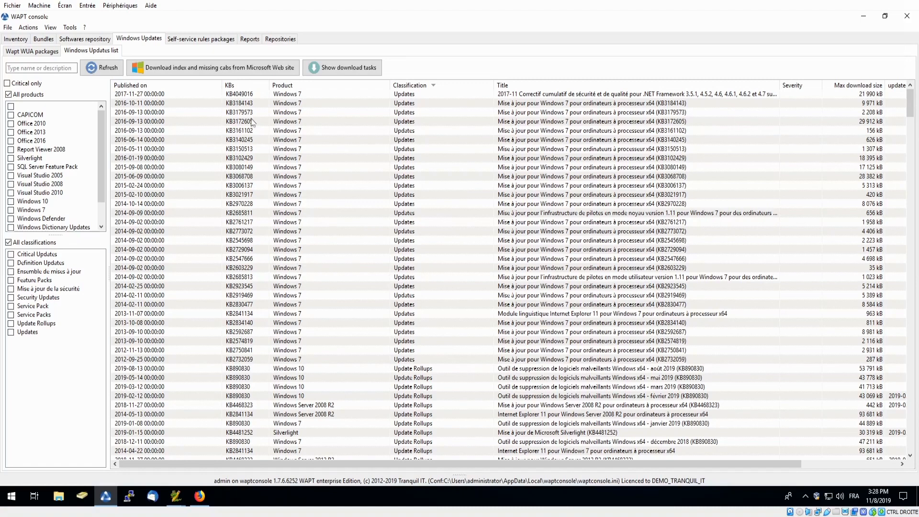
mouse_move(252, 117)
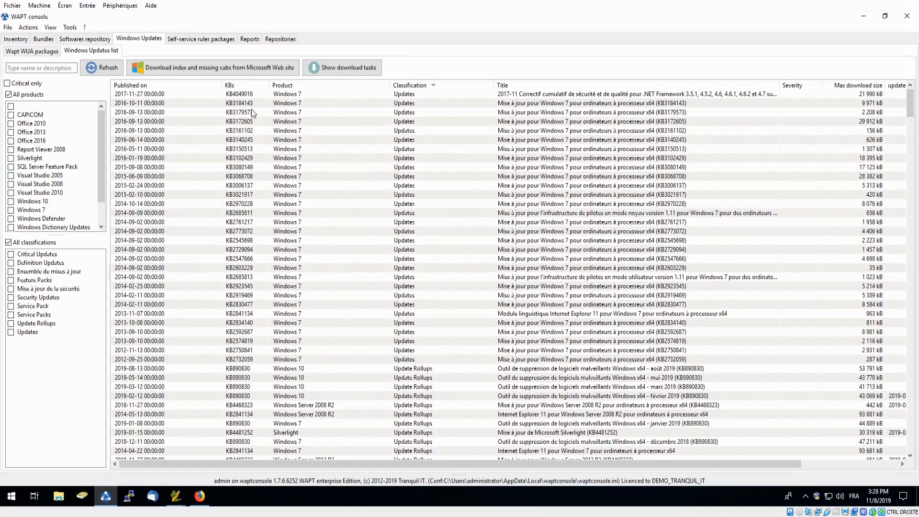
mouse_move(218, 50)
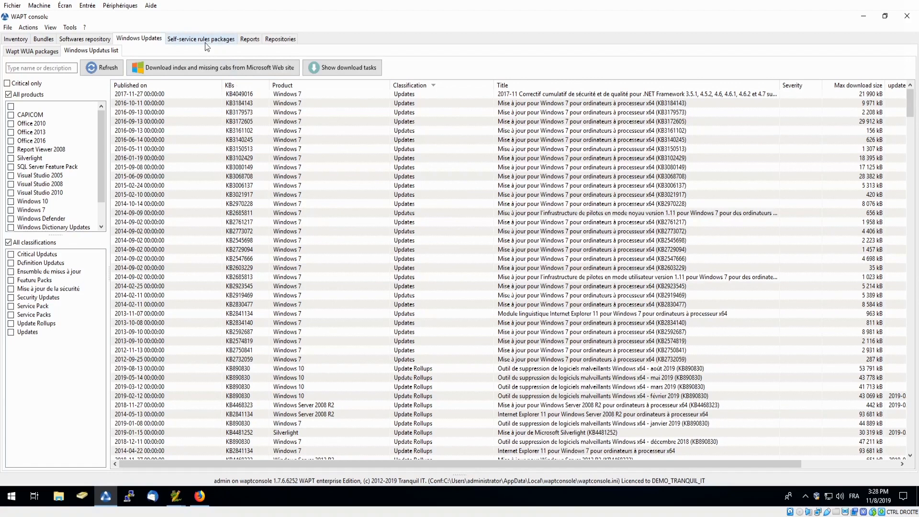
Create the 'accounting' self-service rules package granting the New York group demo-skype.
left_click(200, 38)
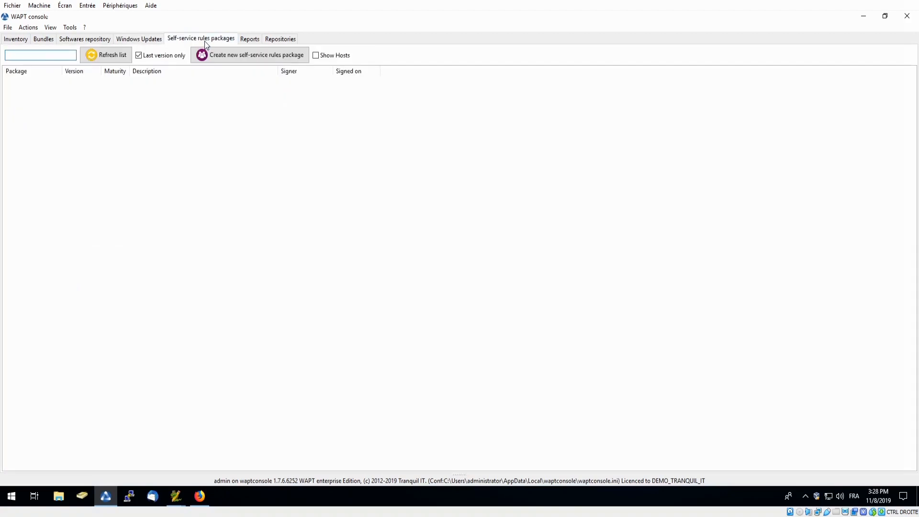
mouse_move(411, 249)
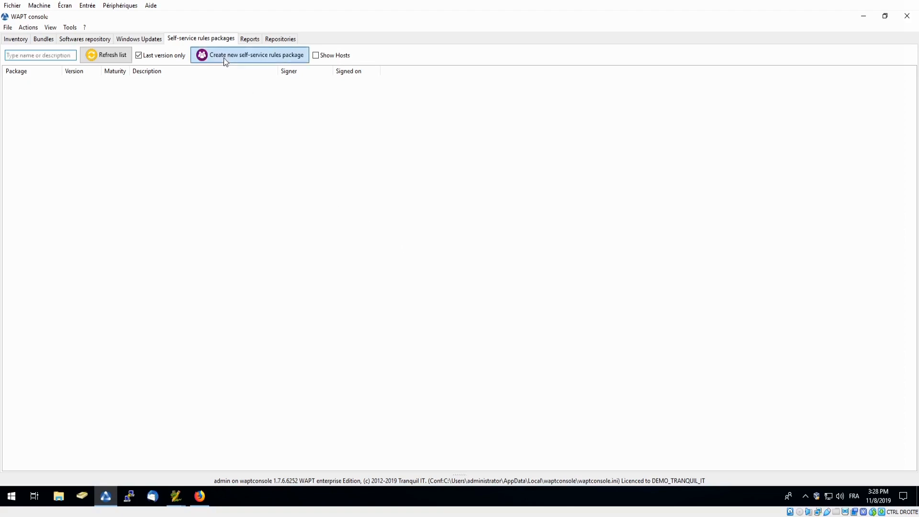
left_click(255, 54)
type("accounting")
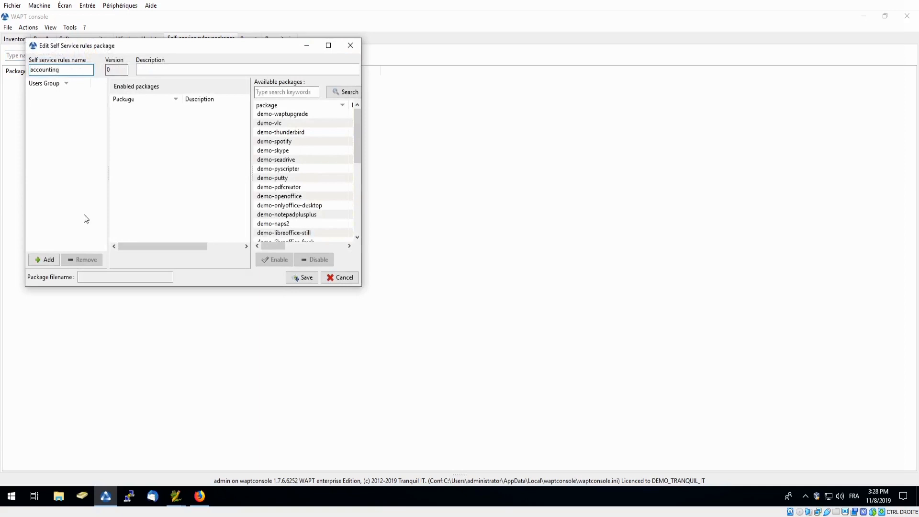
left_click(47, 260)
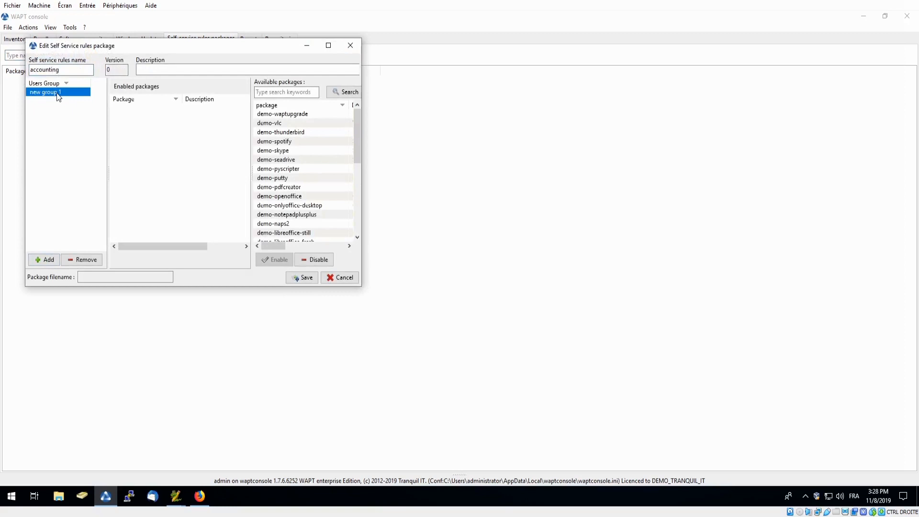
type("New York")
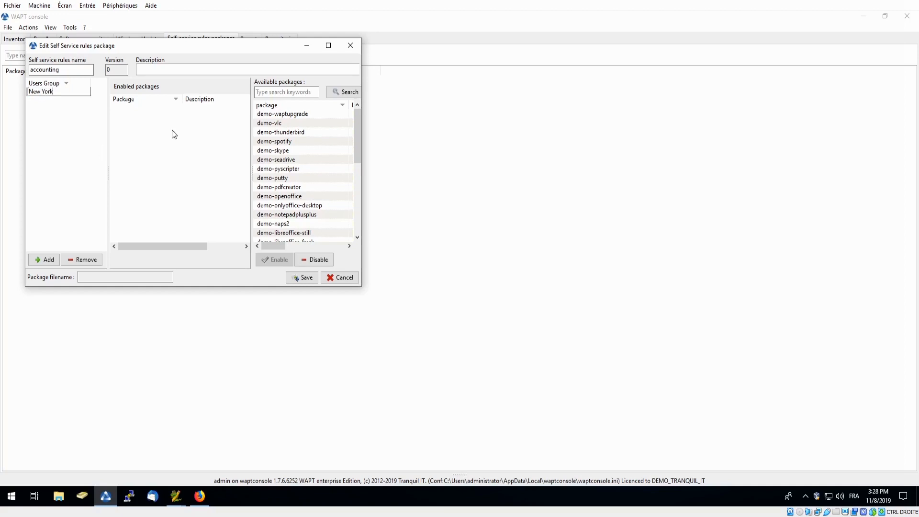
mouse_move(311, 148)
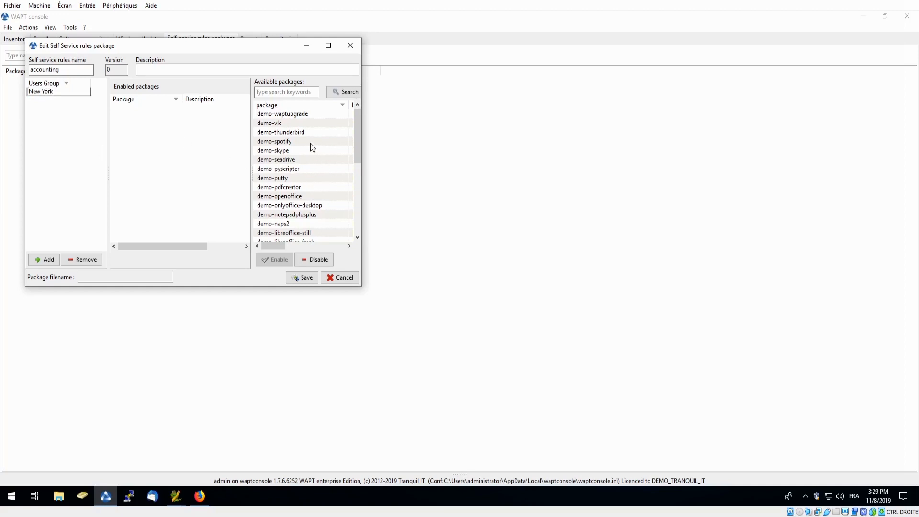
left_click(273, 151)
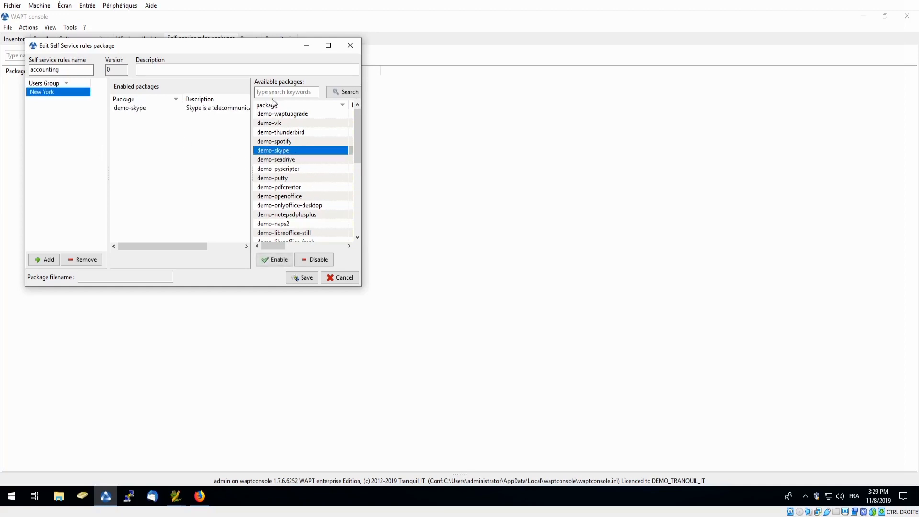
type("chro")
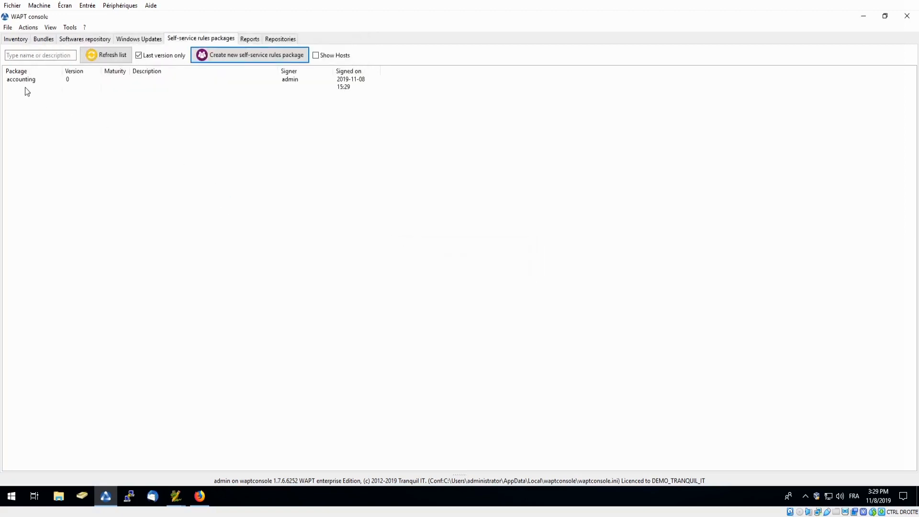
left_click(21, 80)
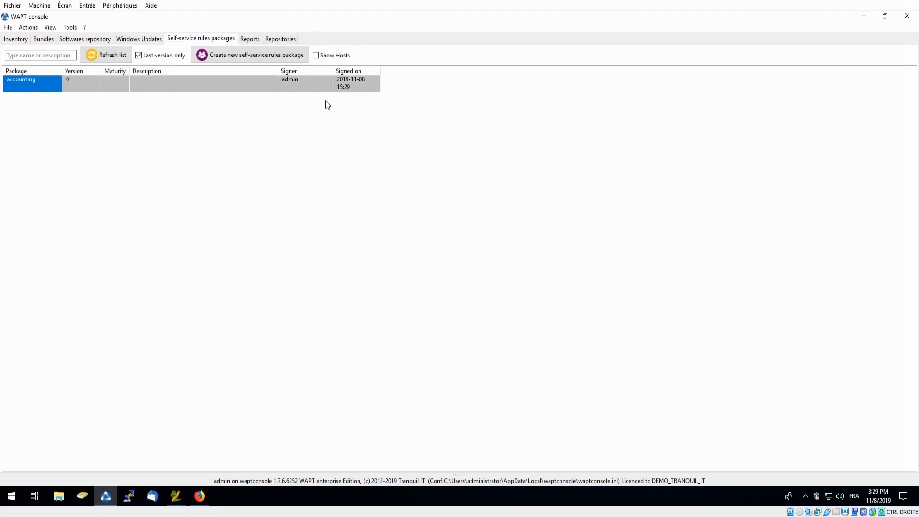
mouse_move(256, 176)
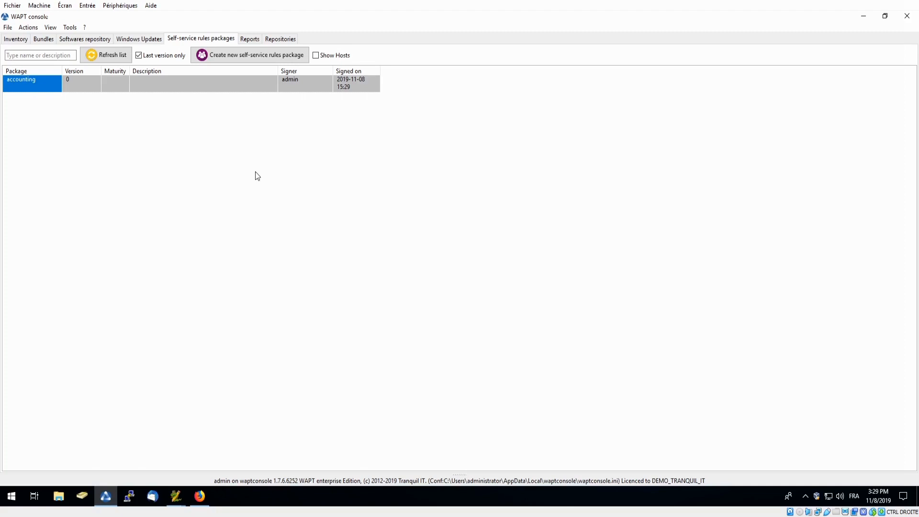
mouse_move(200, 153)
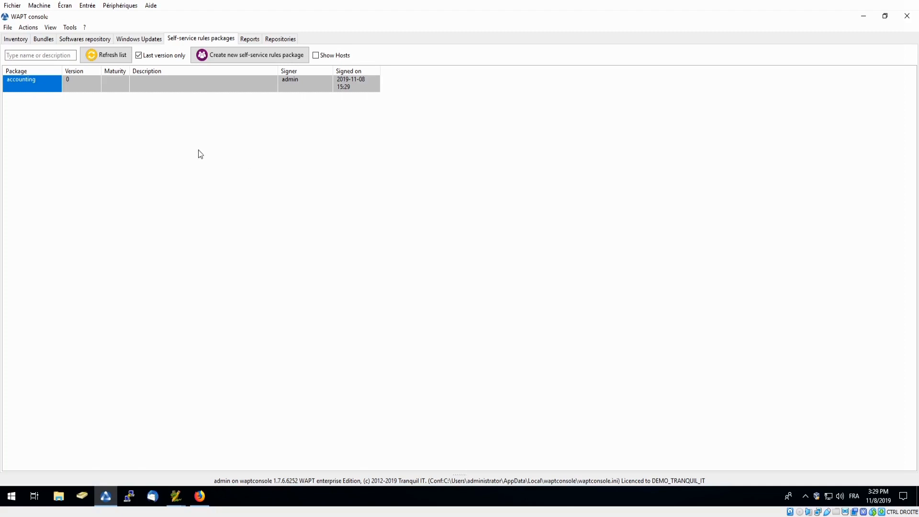
mouse_move(181, 146)
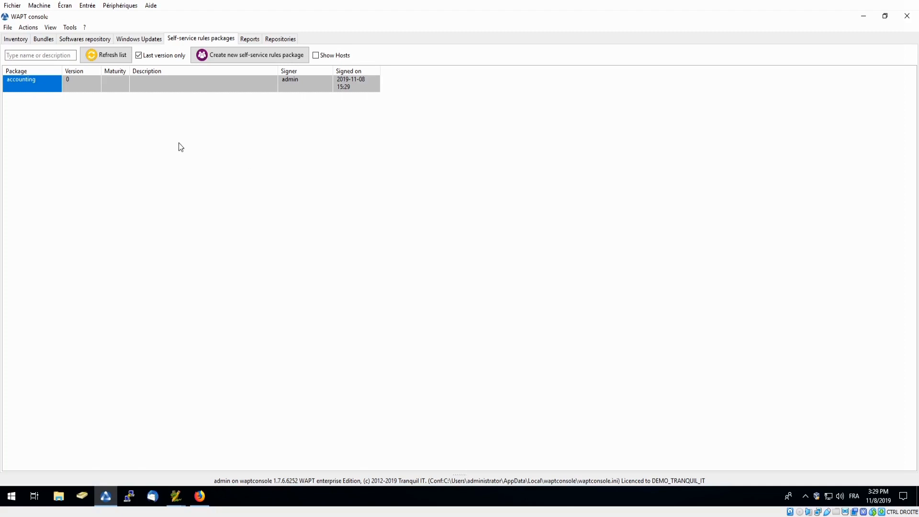
mouse_move(167, 124)
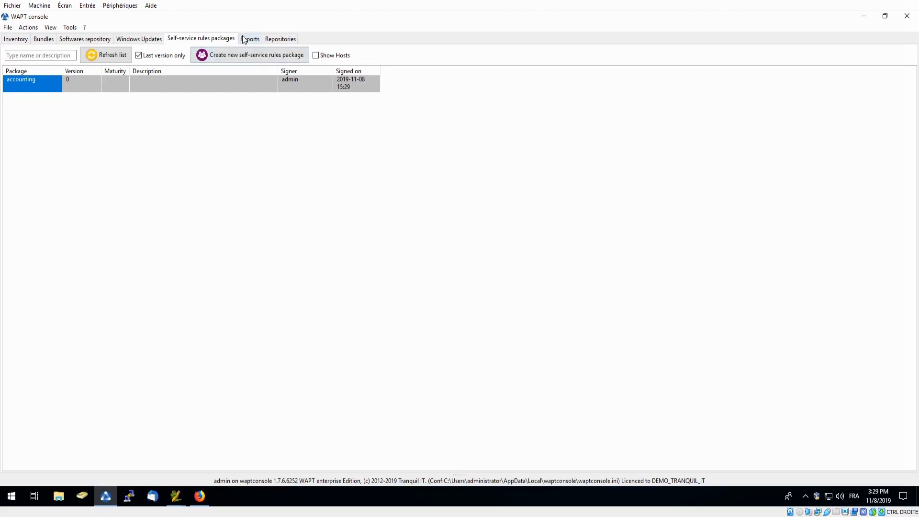
Review the saved report queries, then the repositories view with its rules and servers to update.
left_click(249, 38)
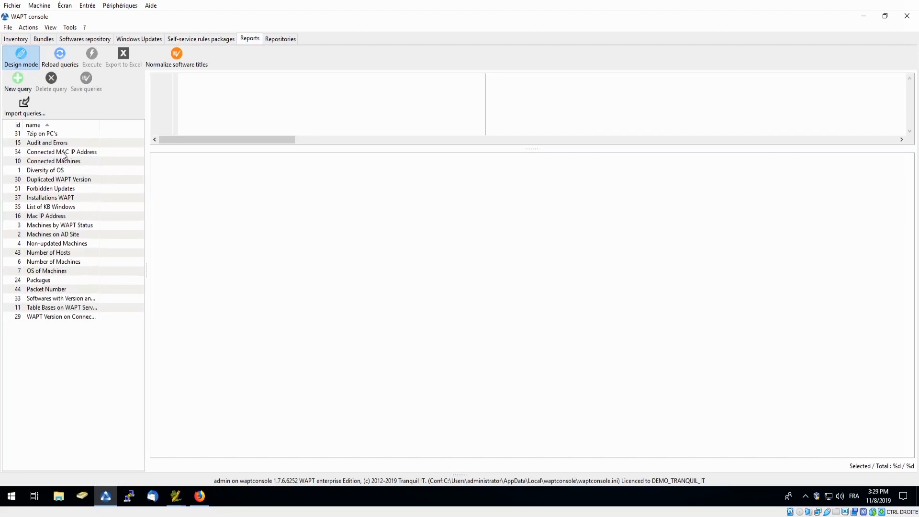
mouse_move(59, 174)
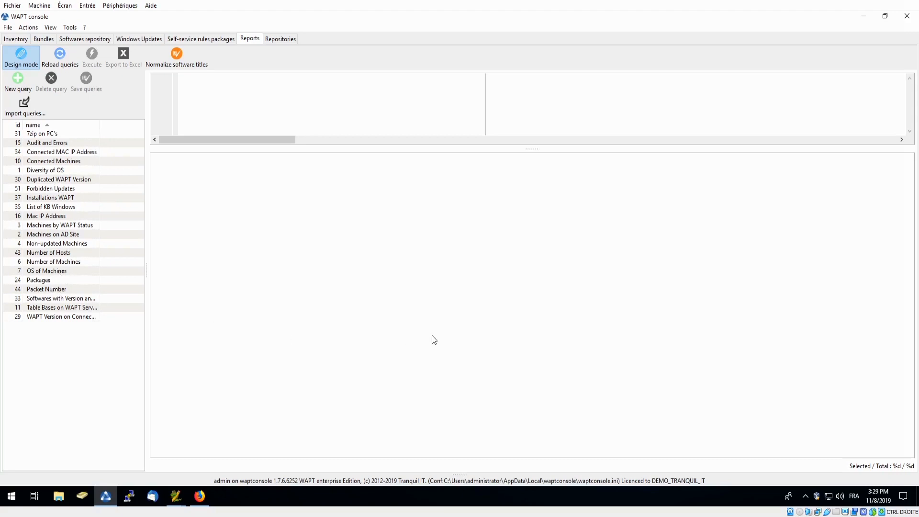
mouse_move(119, 85)
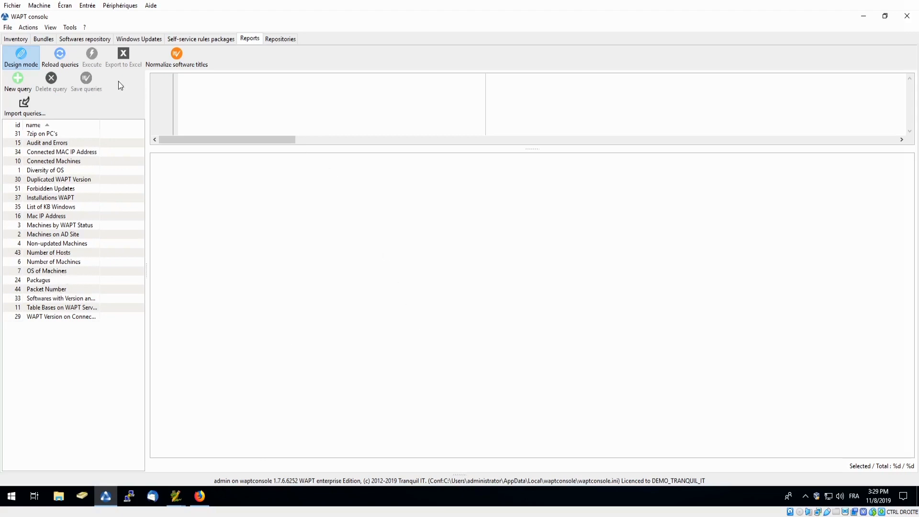
mouse_move(123, 63)
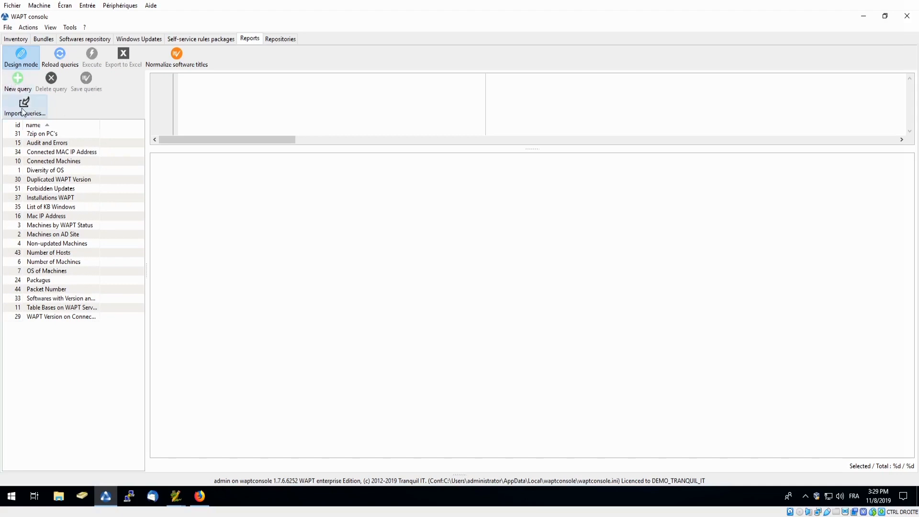
mouse_move(298, 53)
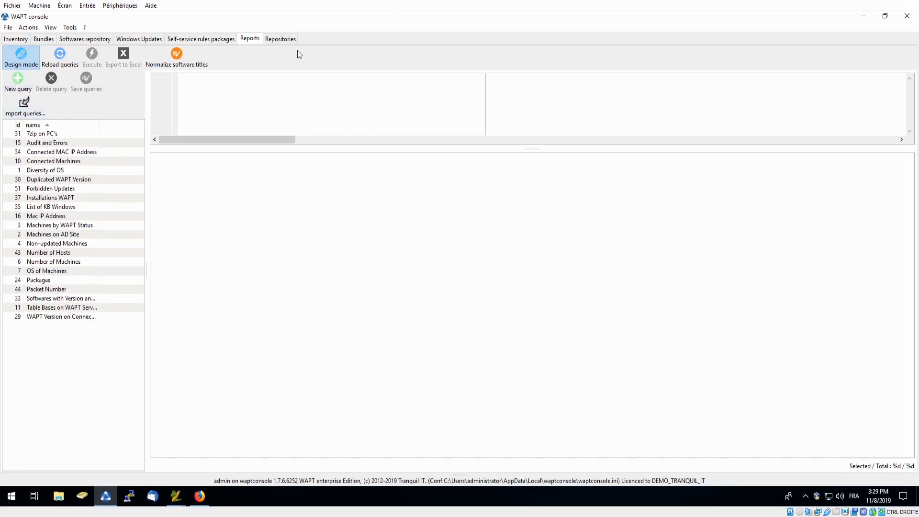
left_click(280, 39)
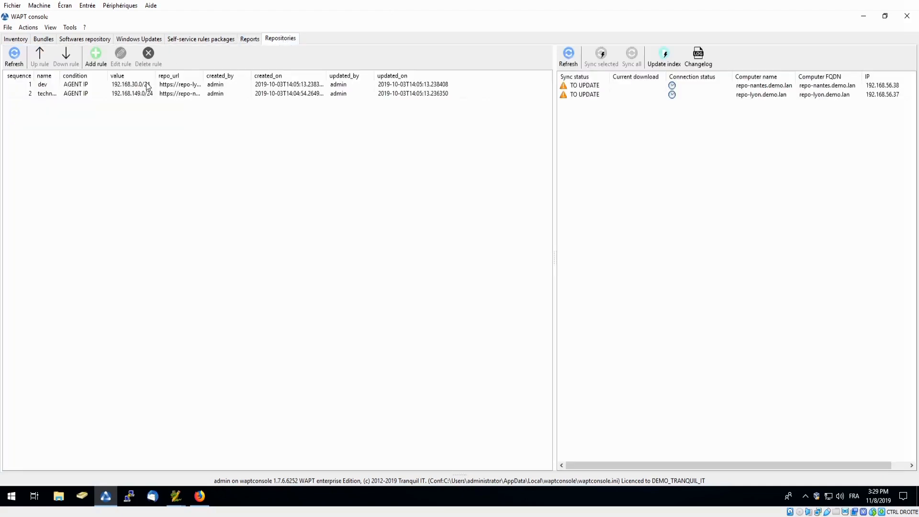